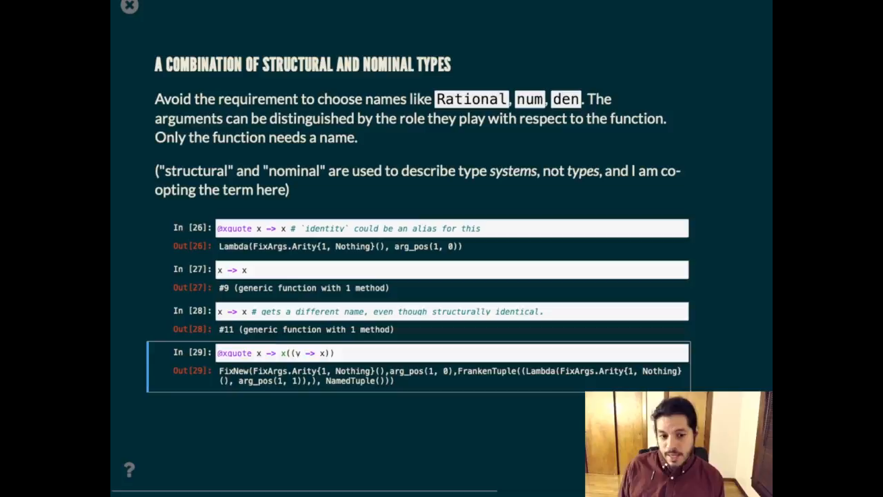
{"action": "key", "text": "Right"}
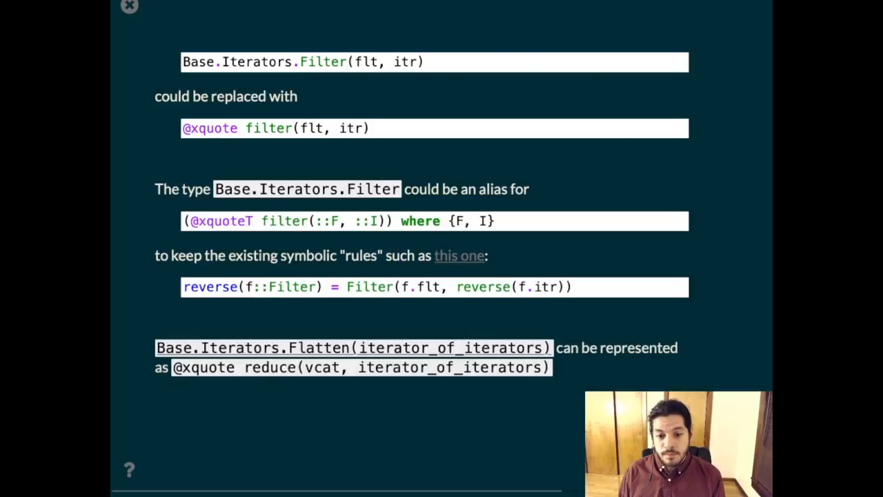
- Advance through the Broadcasting slide to 'Taking the idea too far?' with the sqrt(-1) DomainError
{"action": "key", "text": "right"}
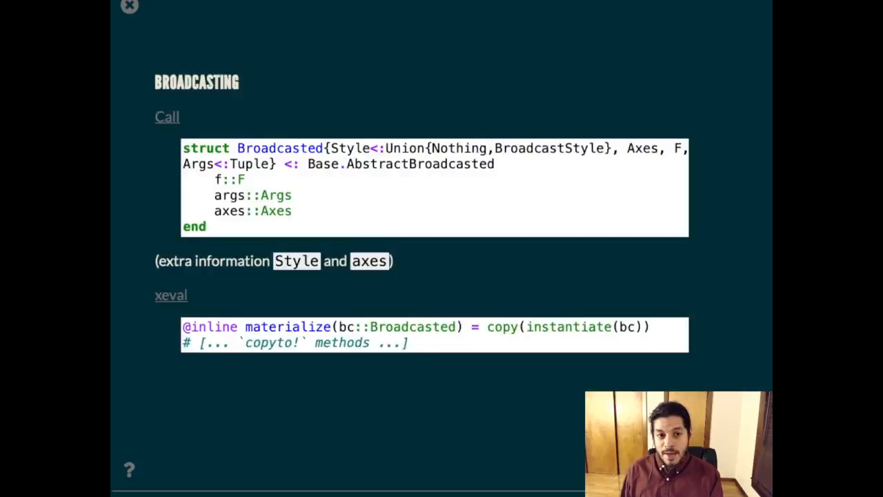
{"action": "key", "text": "Right"}
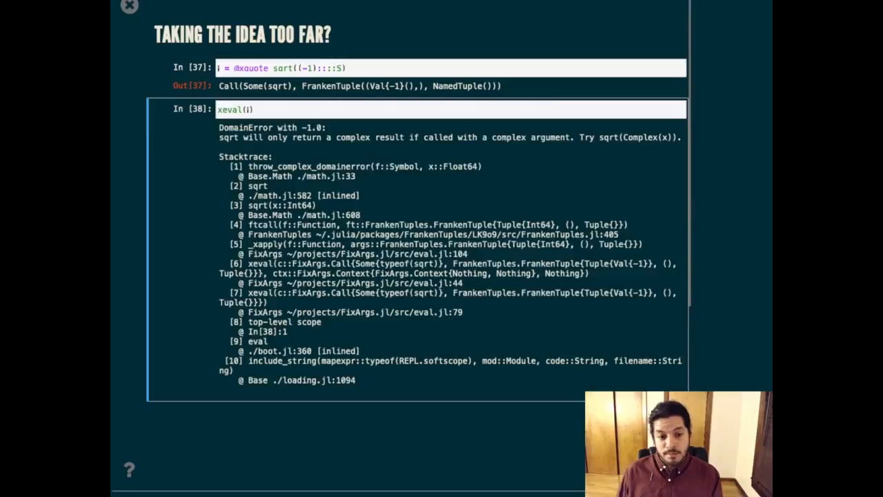
- Scroll down to reinterpret(Int, c) on 1 + 2*i and the note that reordered expressions differ in type
{"action": "scroll", "scroll_direction": "down", "scroll_amount": 3}
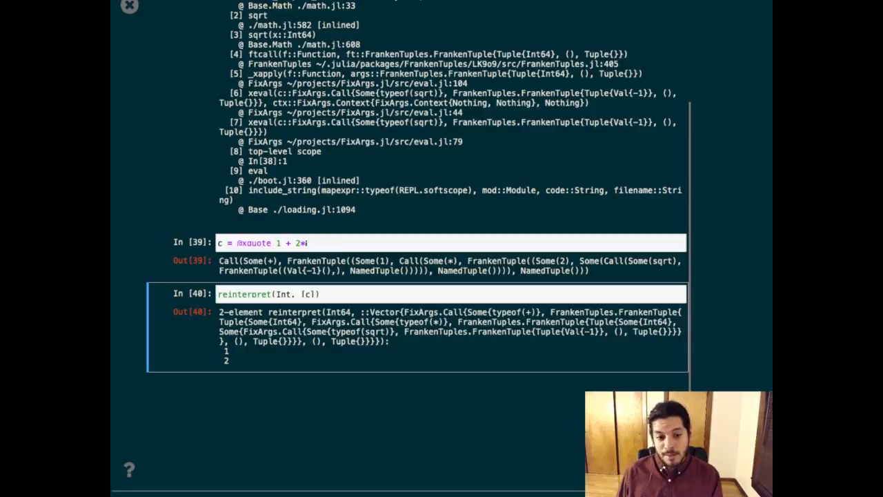
{"action": "scroll", "scroll_direction": "down", "scroll_amount": 3}
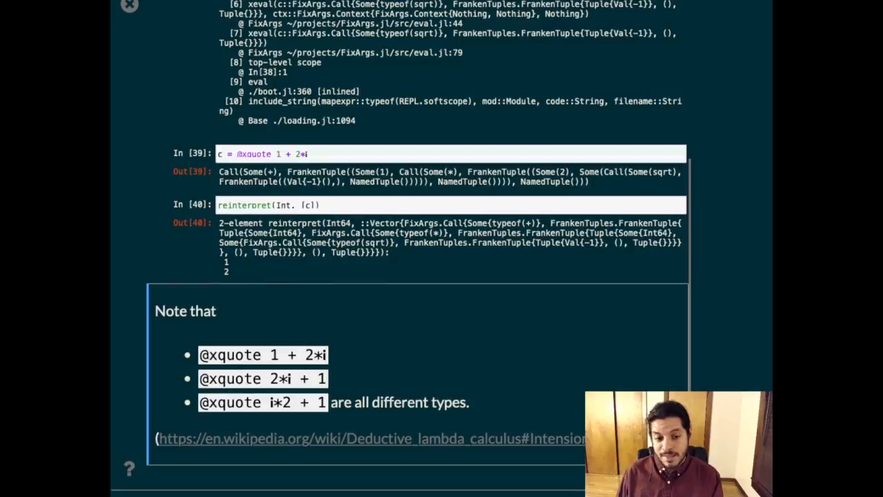